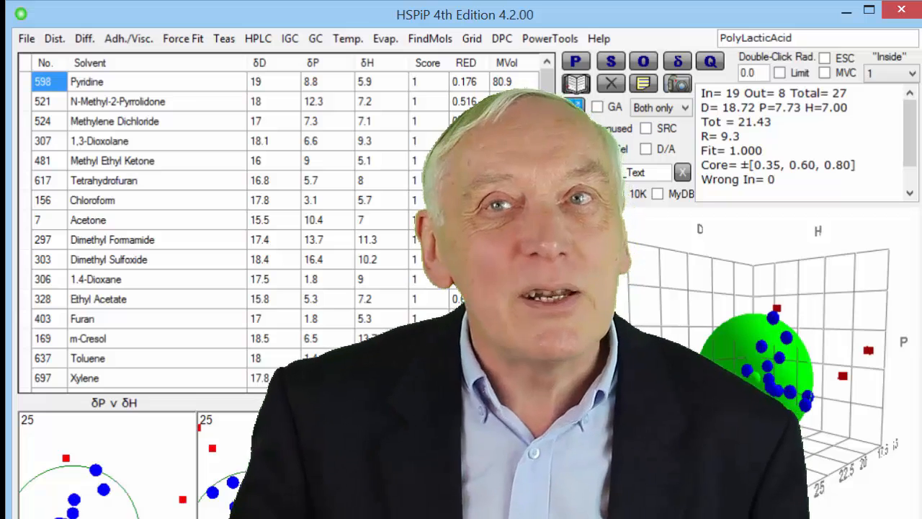
# Step: Open the DIY window's Solubility tab, where the solute SMILES is already filled in
pyautogui.click(573, 107)
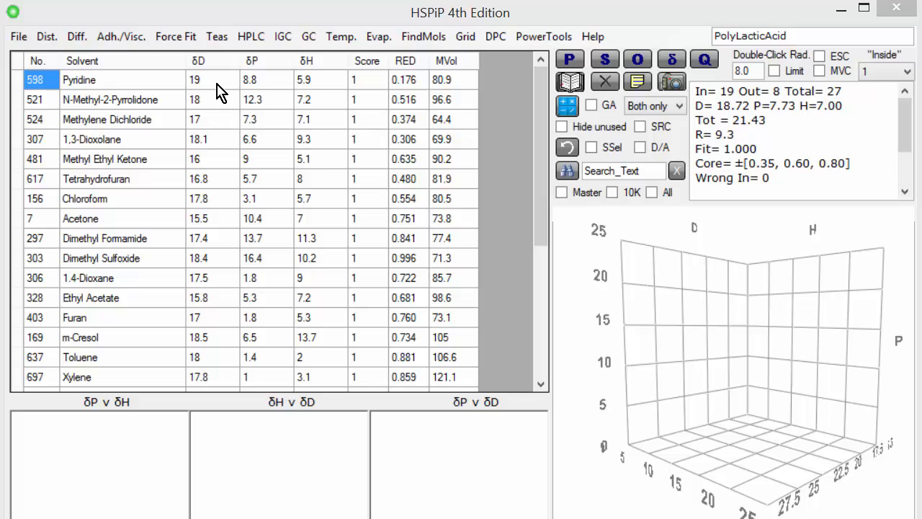
pyautogui.moveTo(246, 167)
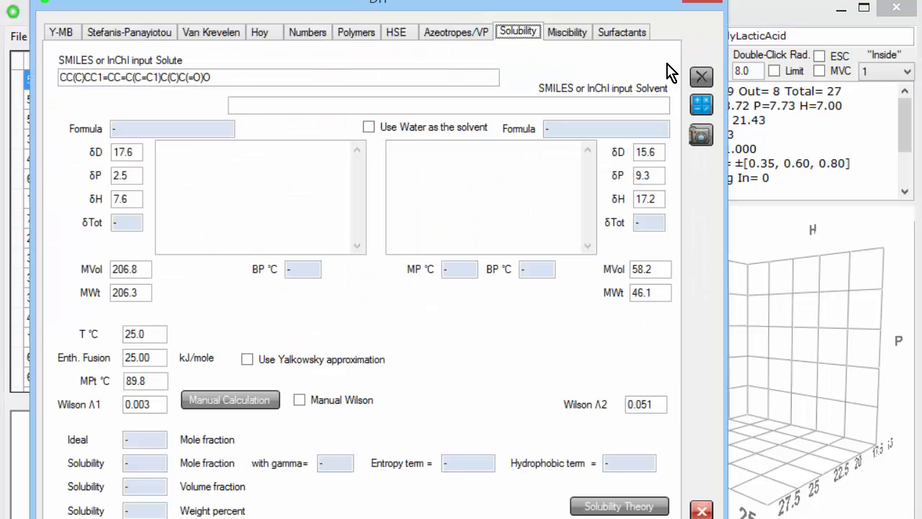
pyautogui.moveTo(663, 75)
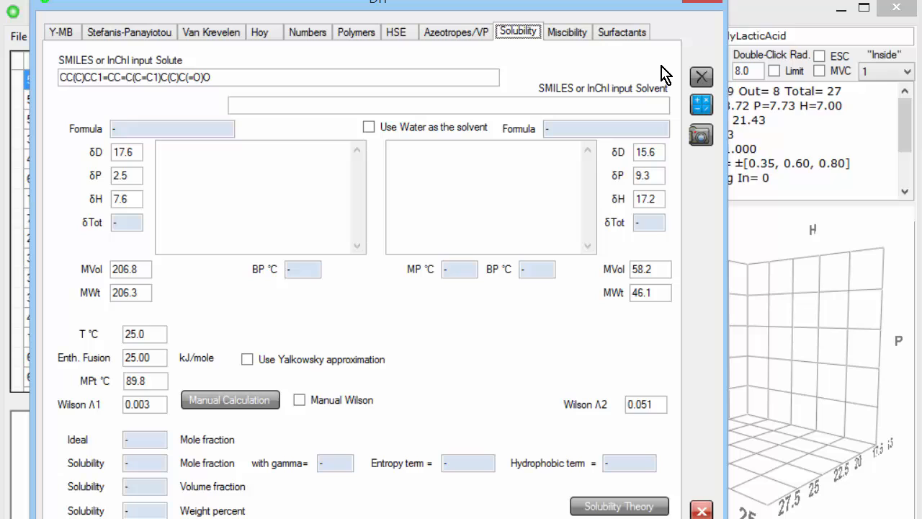
# Step: Enter ethanol (CCO) as the solvent SMILES, predicting 12.27% ibuprofen solubility by weight
pyautogui.click(212, 77)
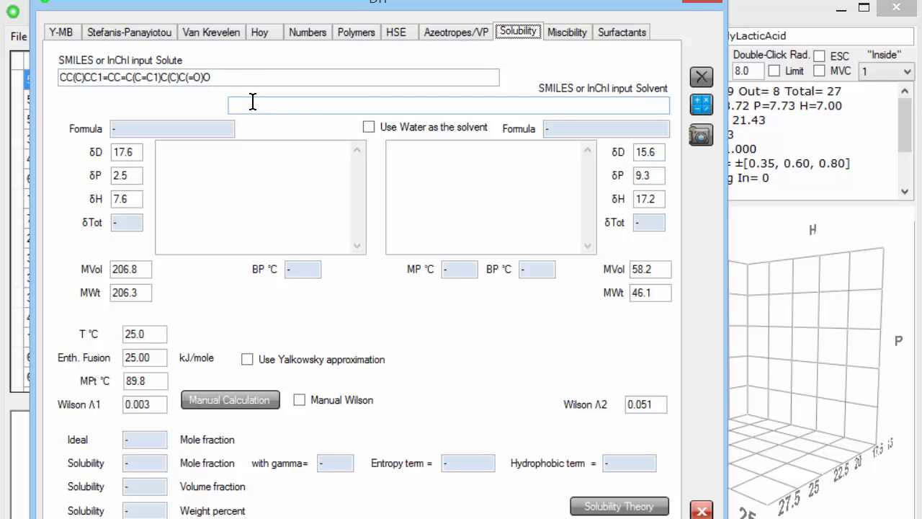
pyautogui.write('C')
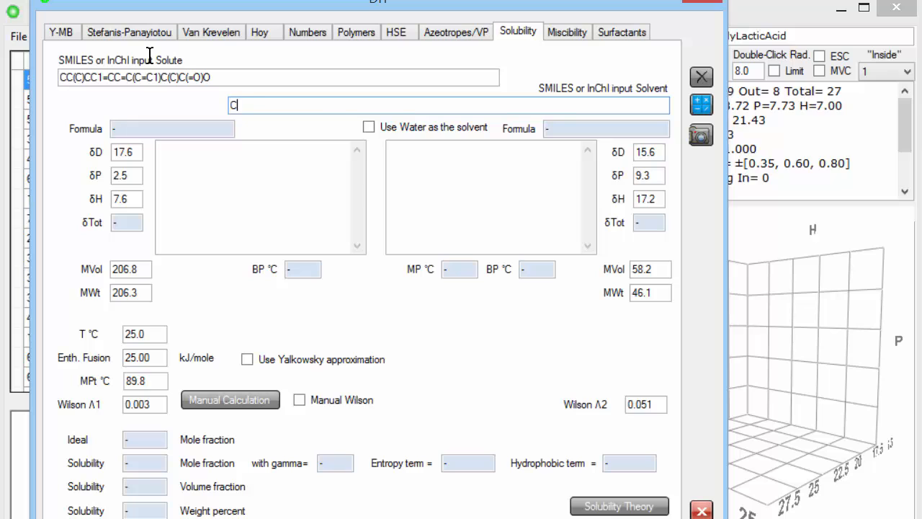
pyautogui.write('CO')
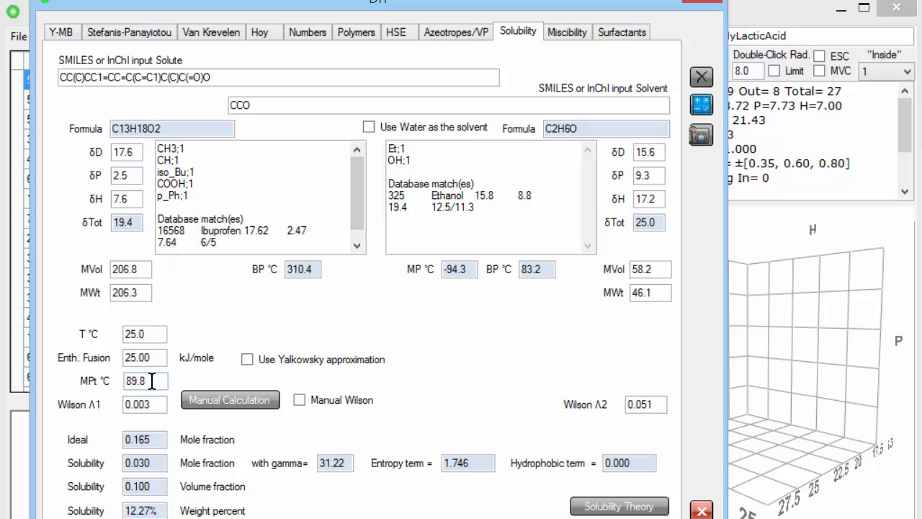
pyautogui.moveTo(341, 345)
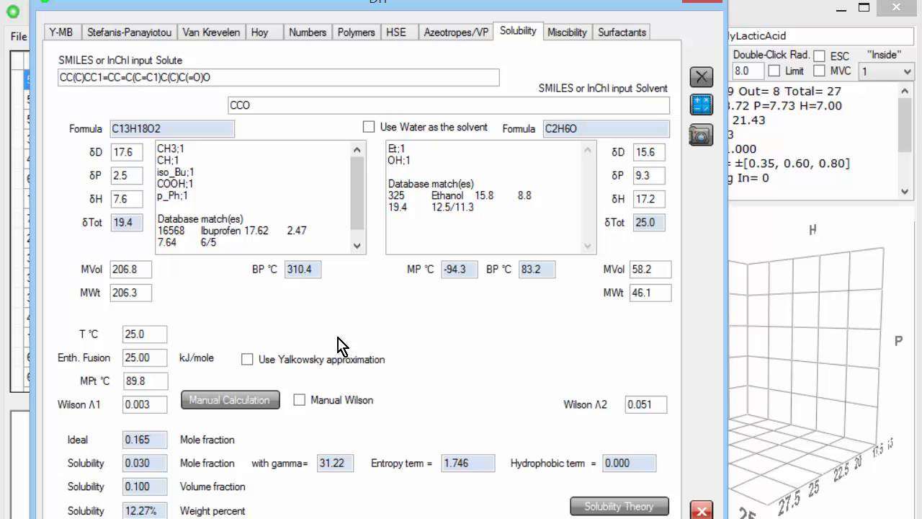
pyautogui.moveTo(180, 105)
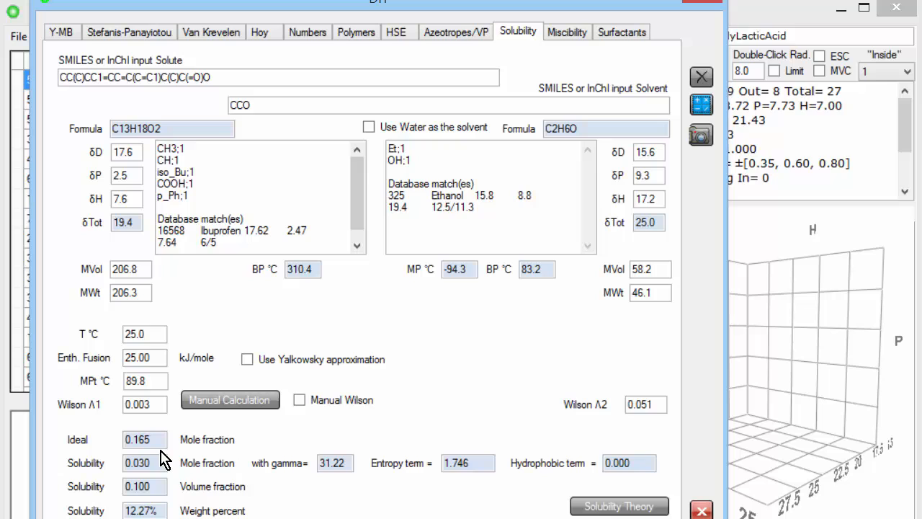
pyautogui.moveTo(292, 131)
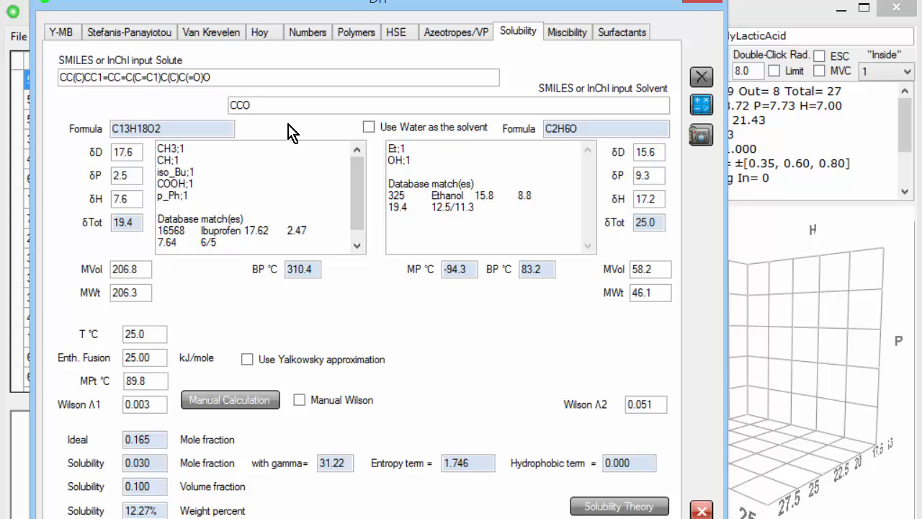
pyautogui.moveTo(261, 96)
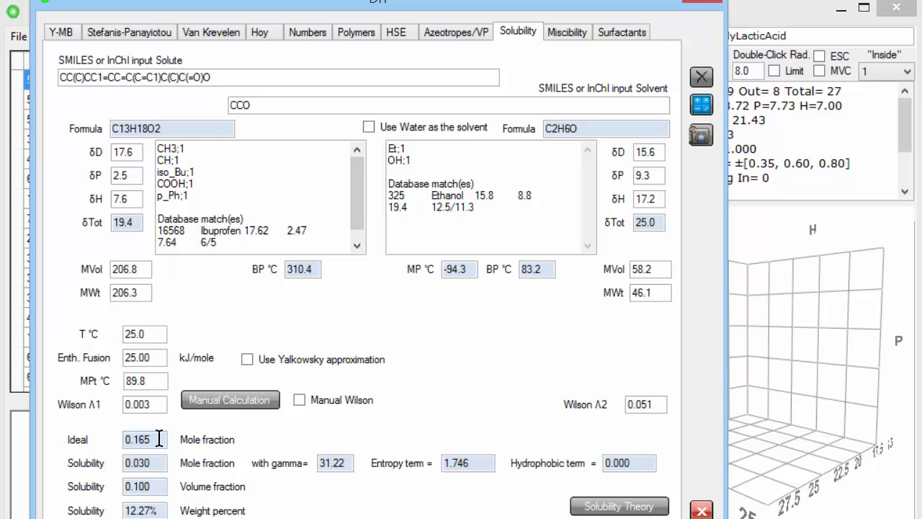
pyautogui.moveTo(145, 439)
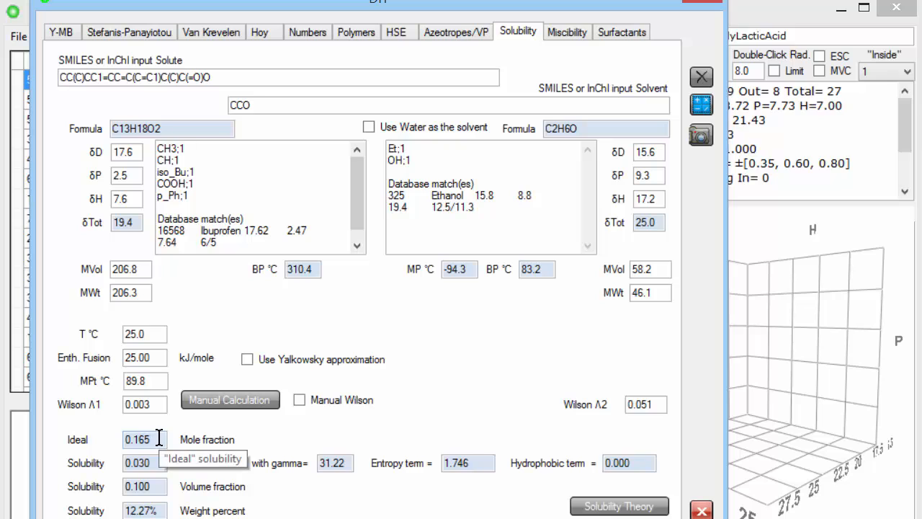
pyautogui.moveTo(108, 422)
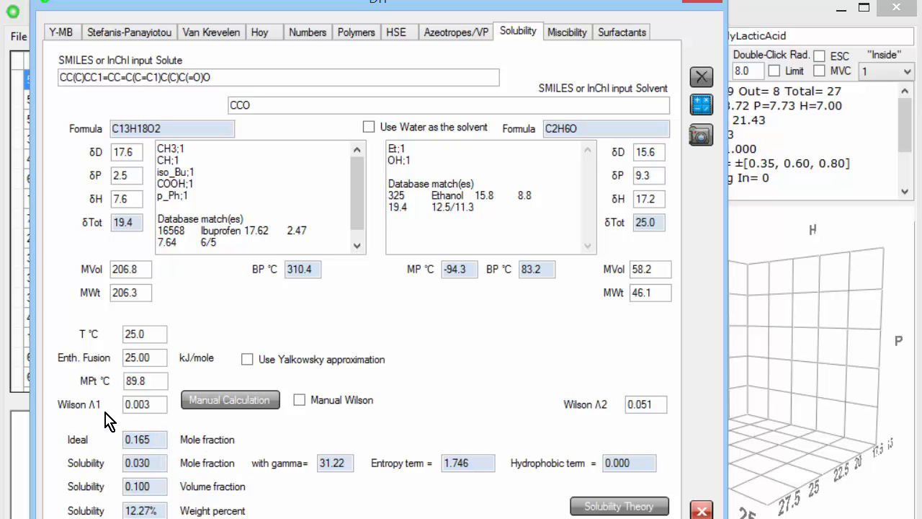
pyautogui.moveTo(645, 421)
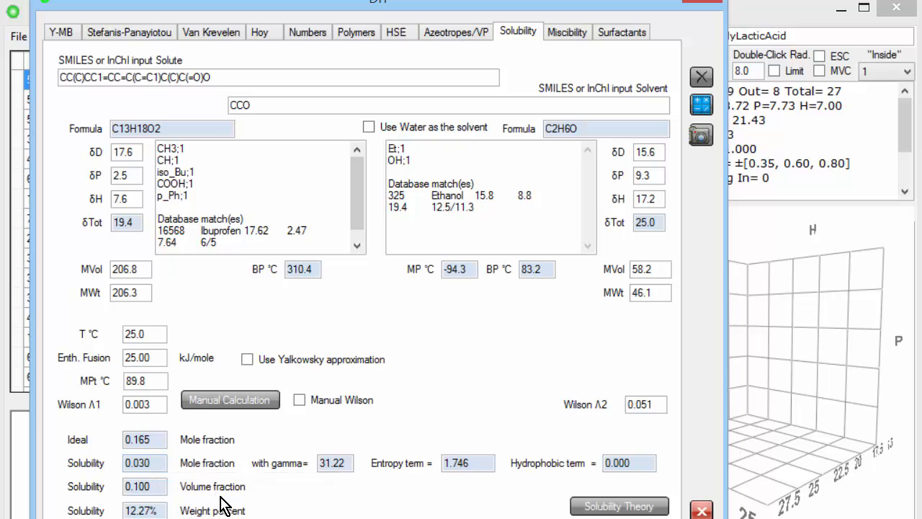
pyautogui.moveTo(178, 515)
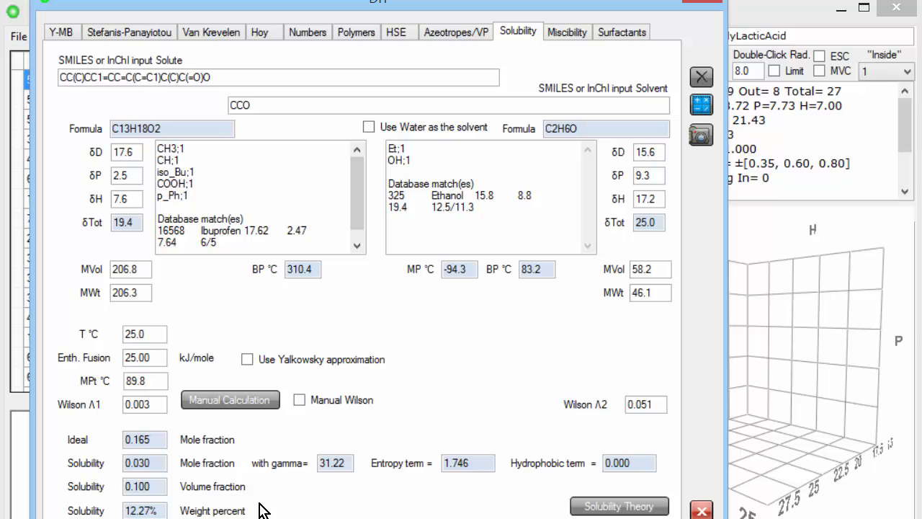
pyautogui.moveTo(497, 348)
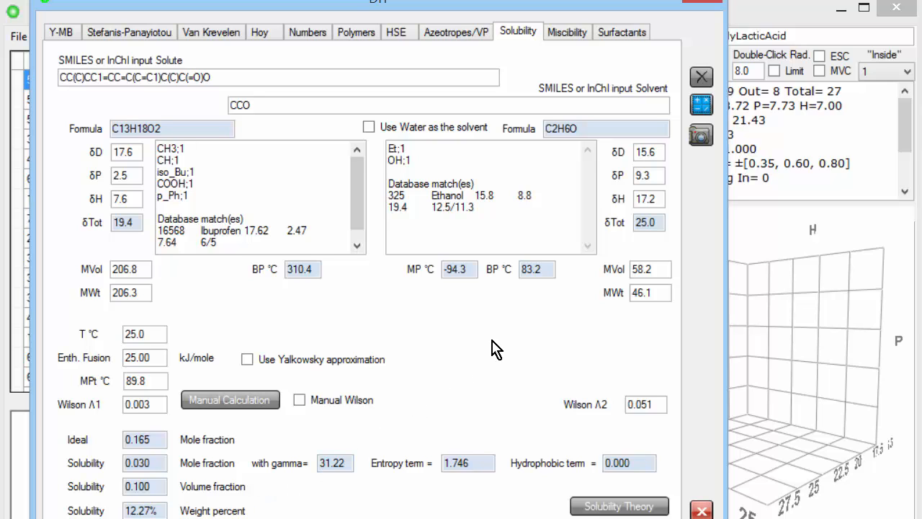
pyautogui.moveTo(353, 465)
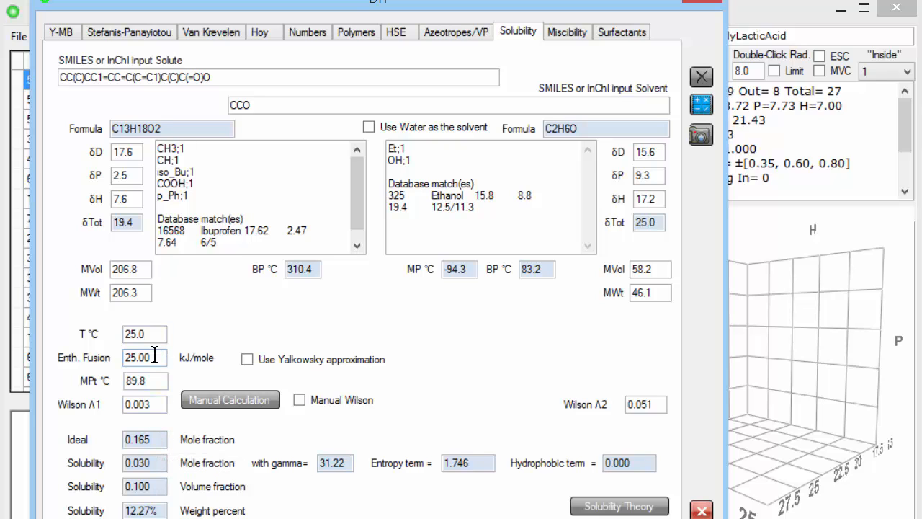
# Step: Set ibuprofen's enthalpy of fusion to 21 kJ/mole and recalculate, giving 31.56 wt%
pyautogui.write('20')
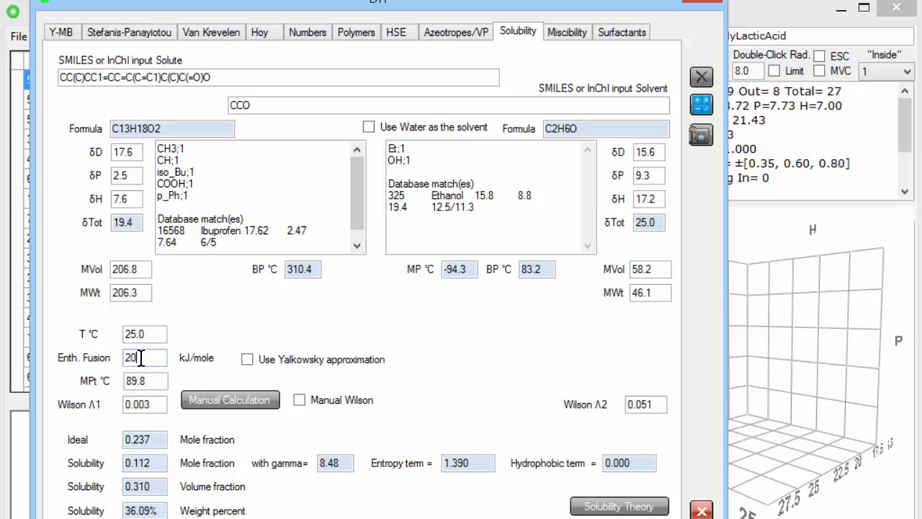
pyautogui.press('BackSpace')
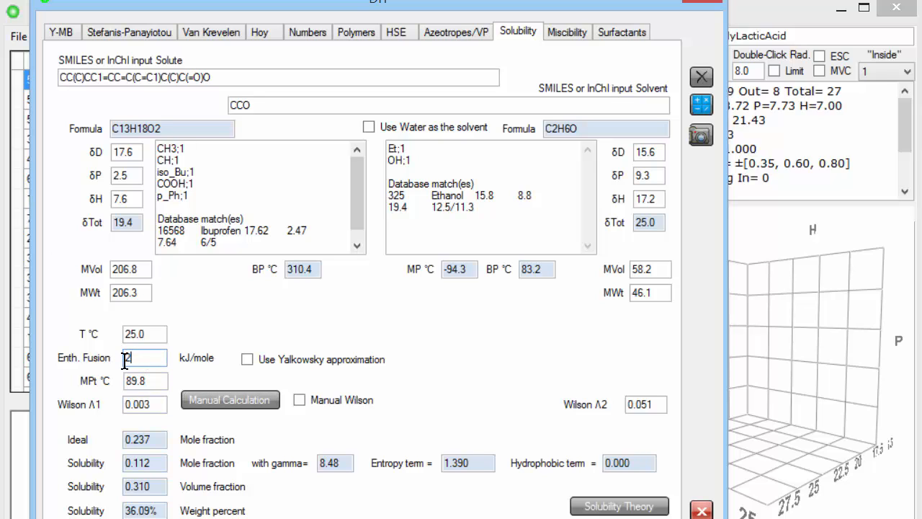
pyautogui.click(230, 400)
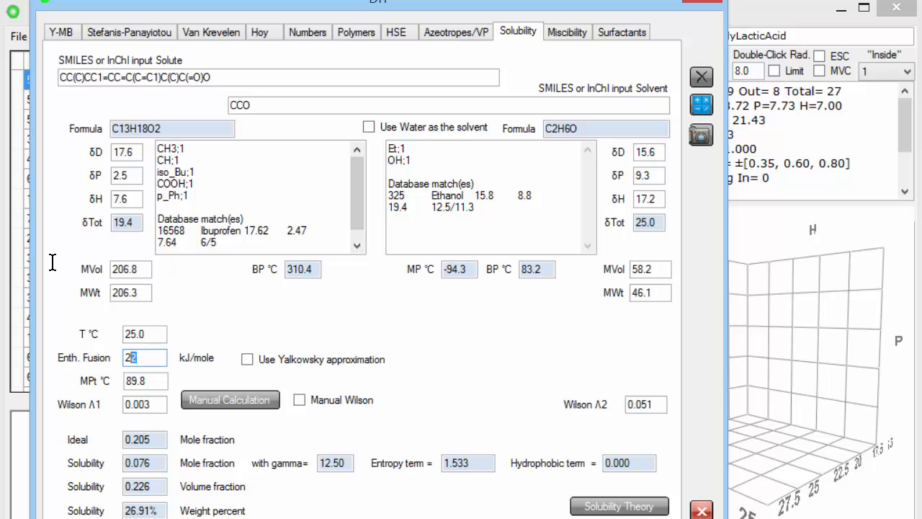
pyautogui.click(230, 400)
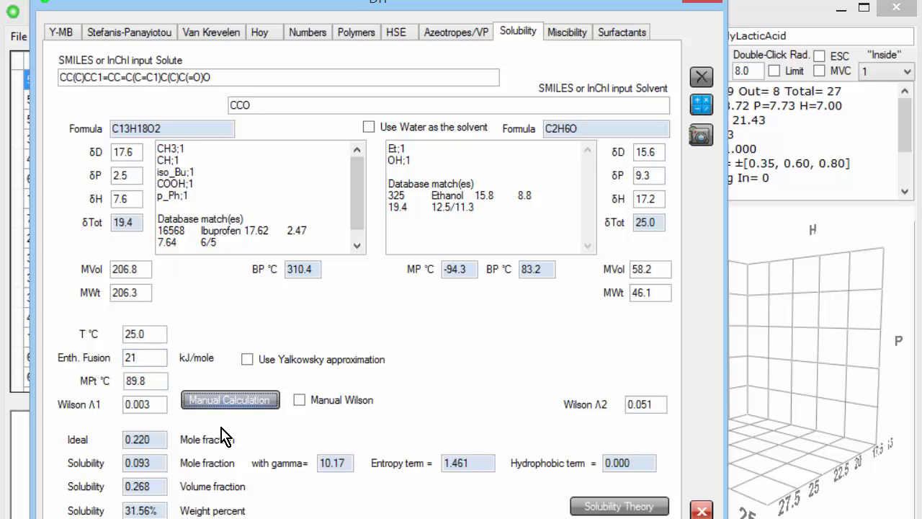
pyautogui.moveTo(202, 501)
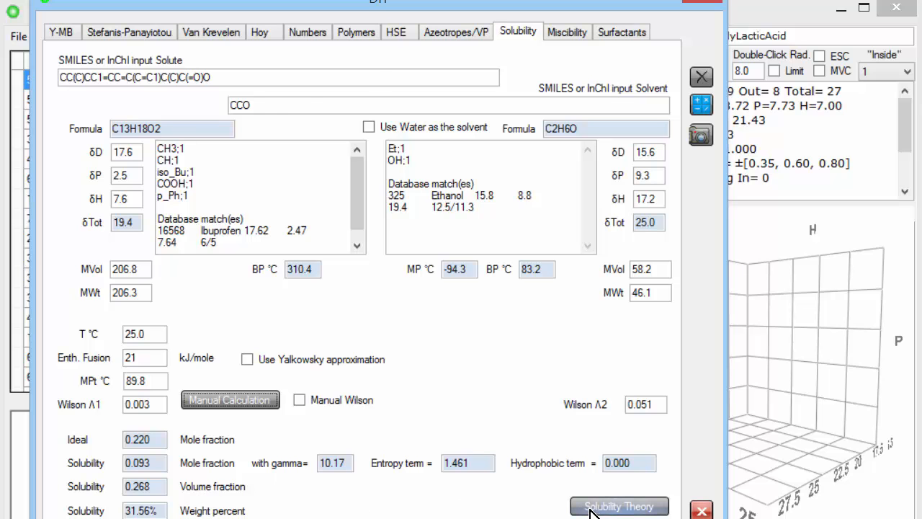
pyautogui.click(618, 505)
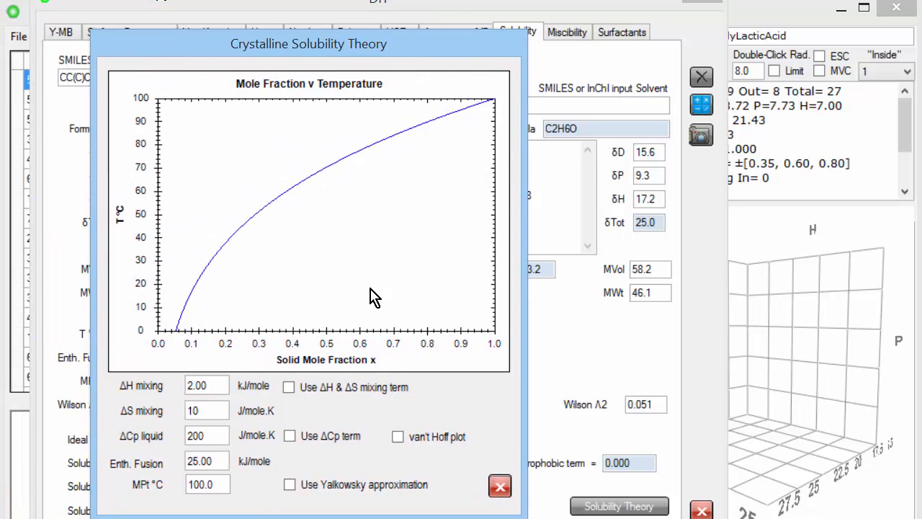
pyautogui.moveTo(216, 432)
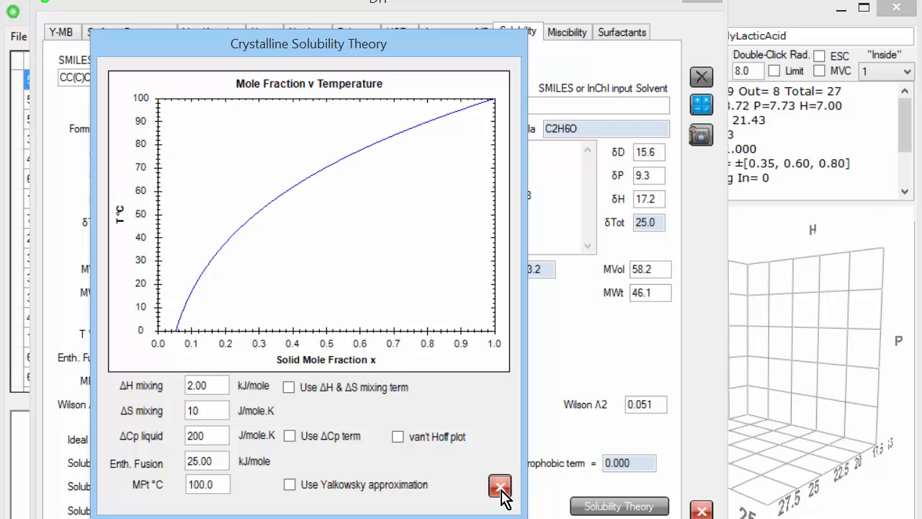
pyautogui.click(500, 485)
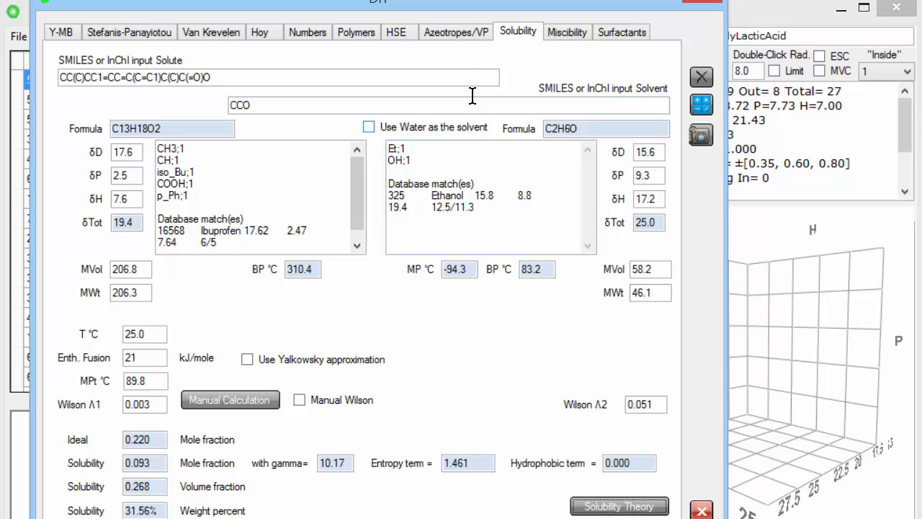
# Step: Calculate the heptane/1-propanol azeotrope: 0.47 mole fraction at 79.7 °C
pyautogui.click(455, 31)
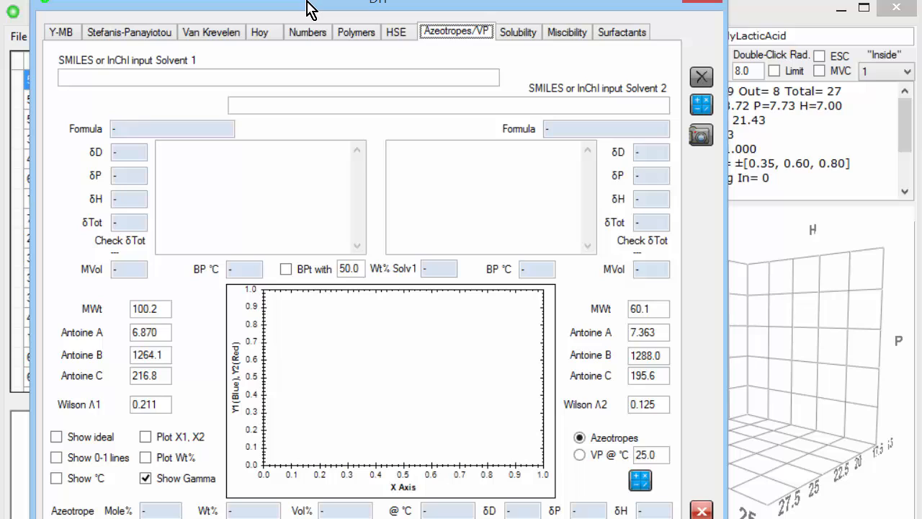
pyautogui.click(279, 78)
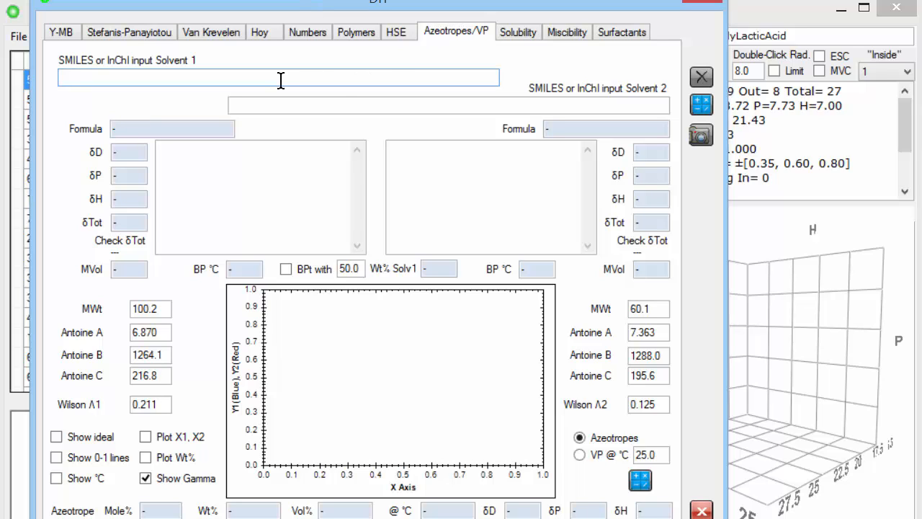
pyautogui.write('CCCCCC')
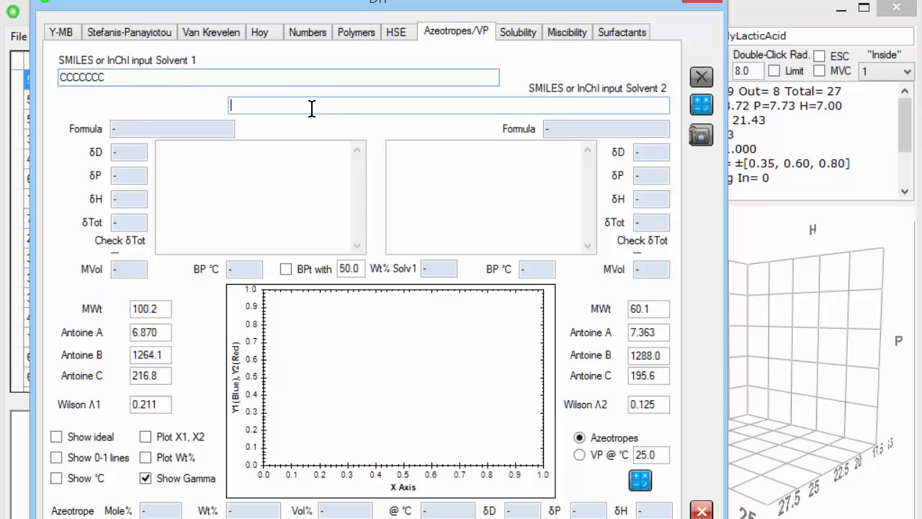
pyautogui.write('CCCO')
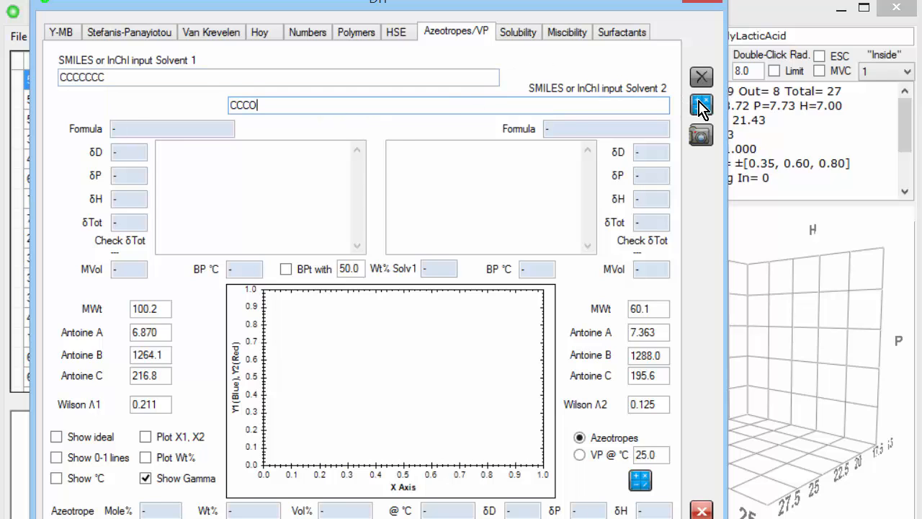
pyautogui.click(700, 104)
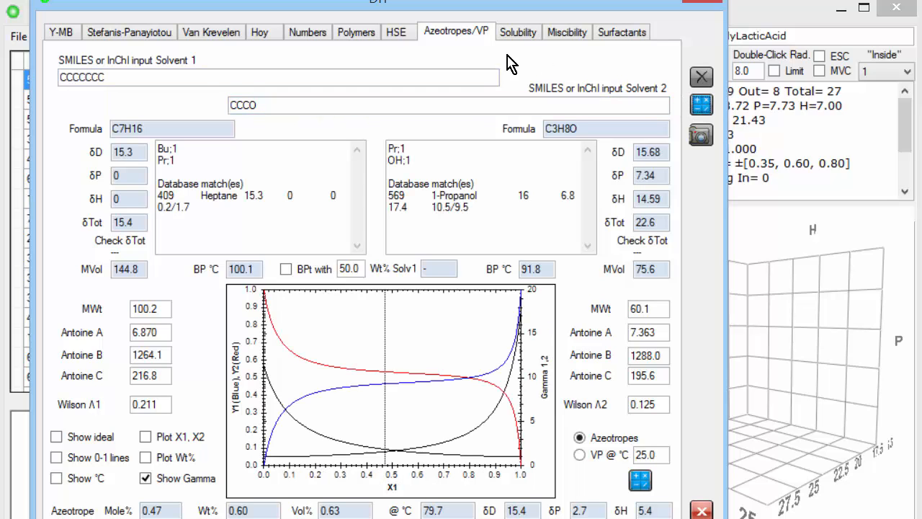
pyautogui.moveTo(153, 174)
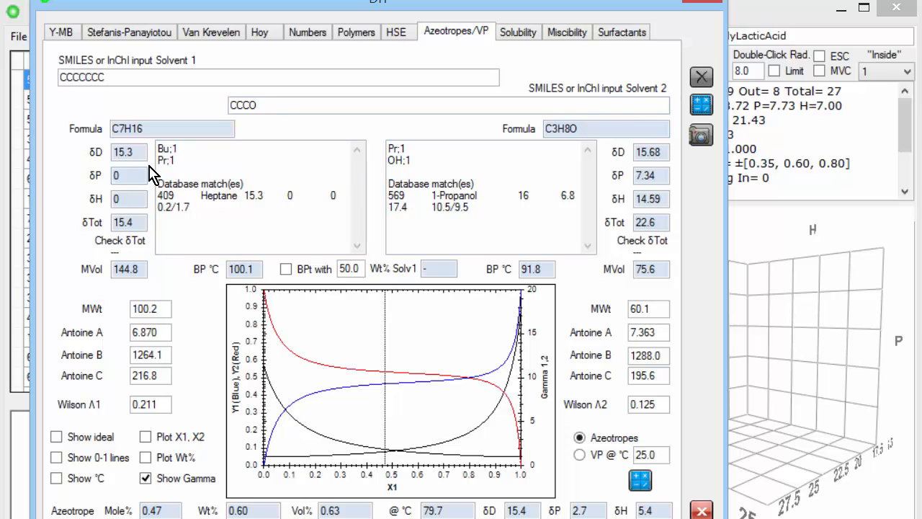
pyautogui.moveTo(167, 373)
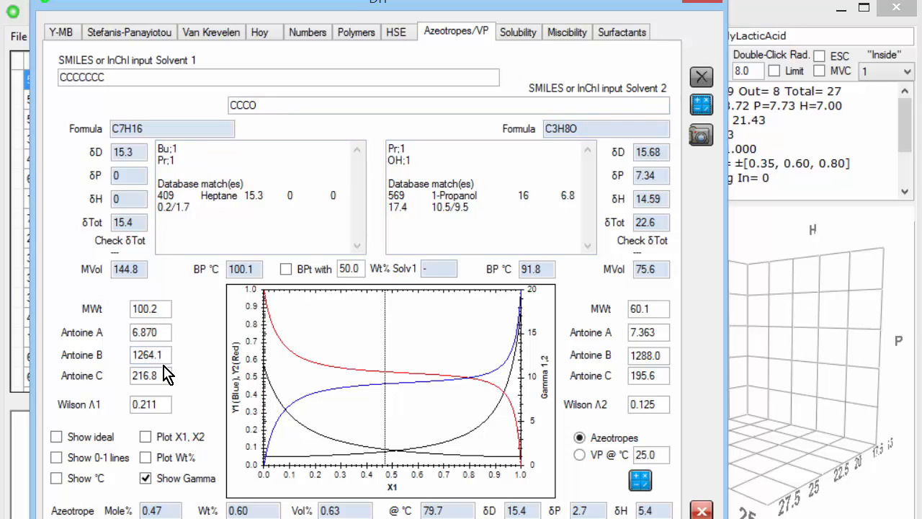
pyautogui.moveTo(152, 375)
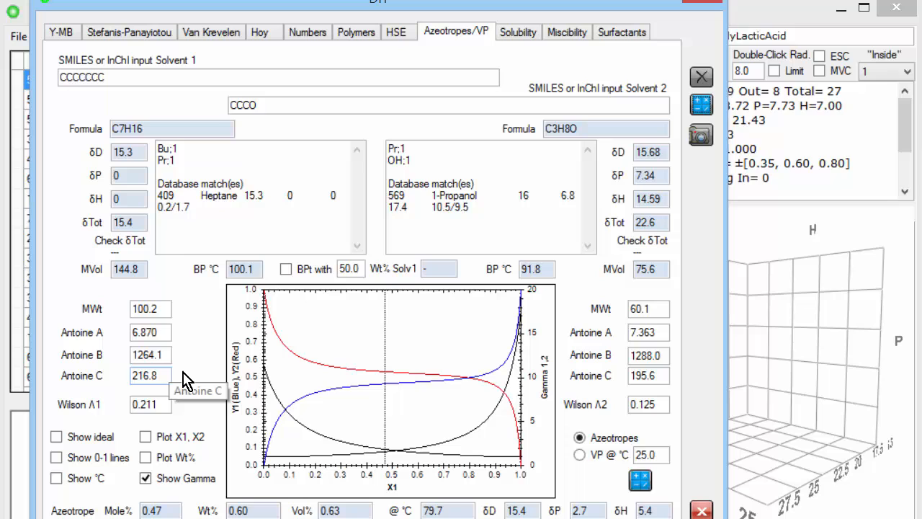
pyautogui.moveTo(562, 405)
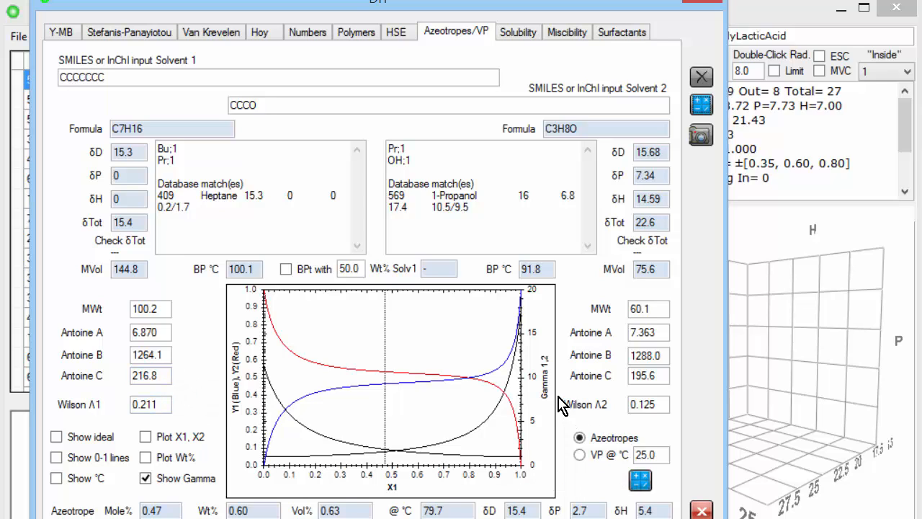
pyautogui.moveTo(583, 380)
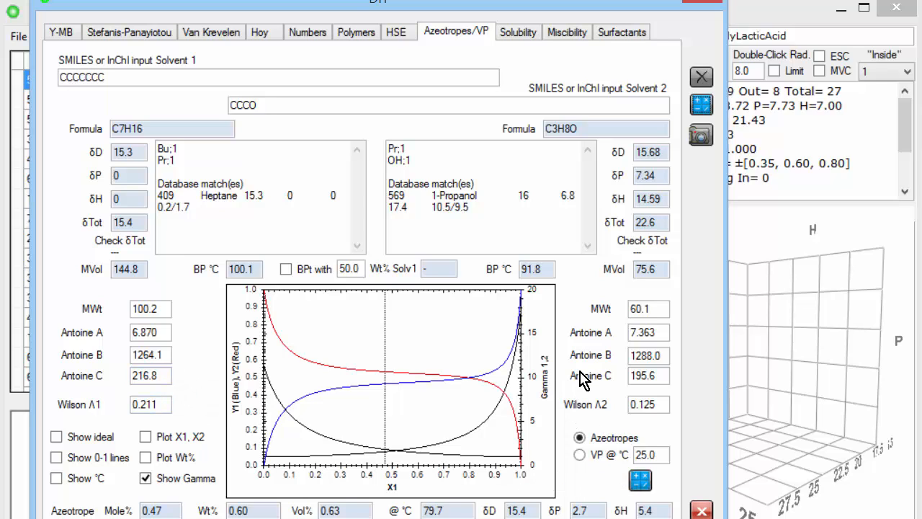
pyautogui.moveTo(258, 459)
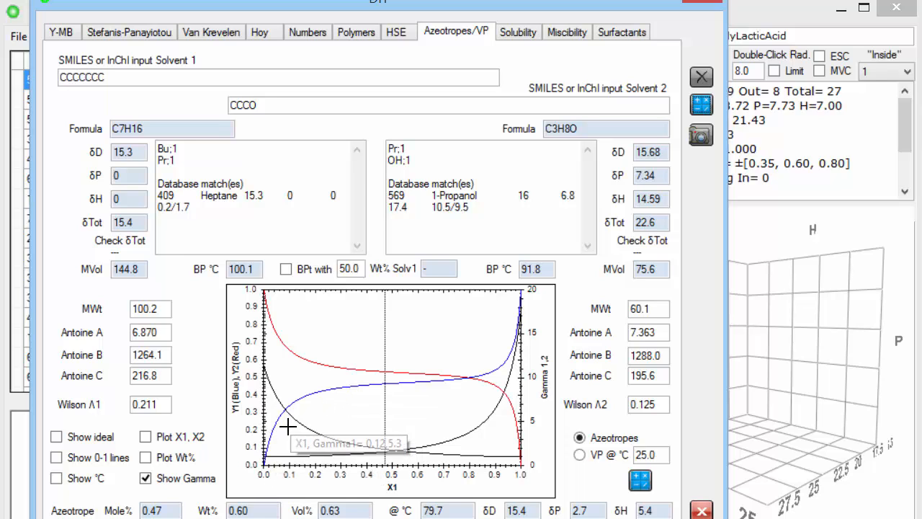
pyautogui.moveTo(392, 486)
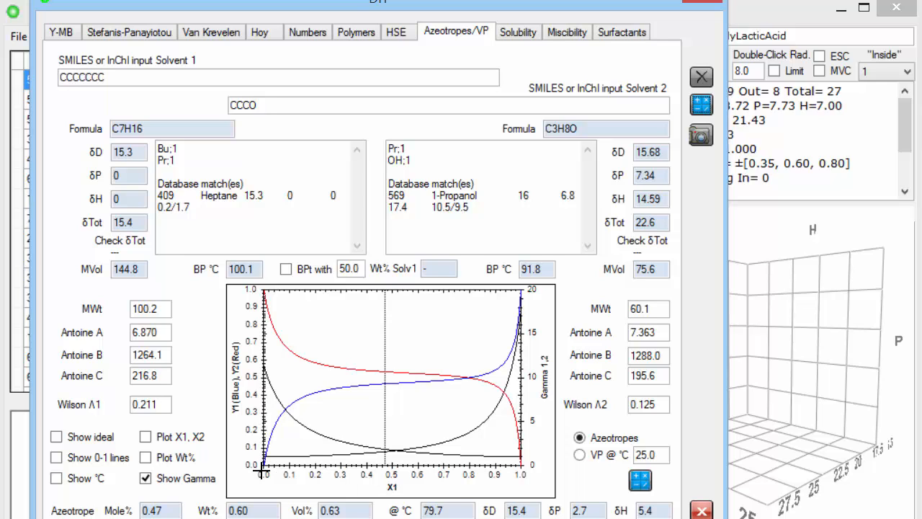
pyautogui.moveTo(265, 295)
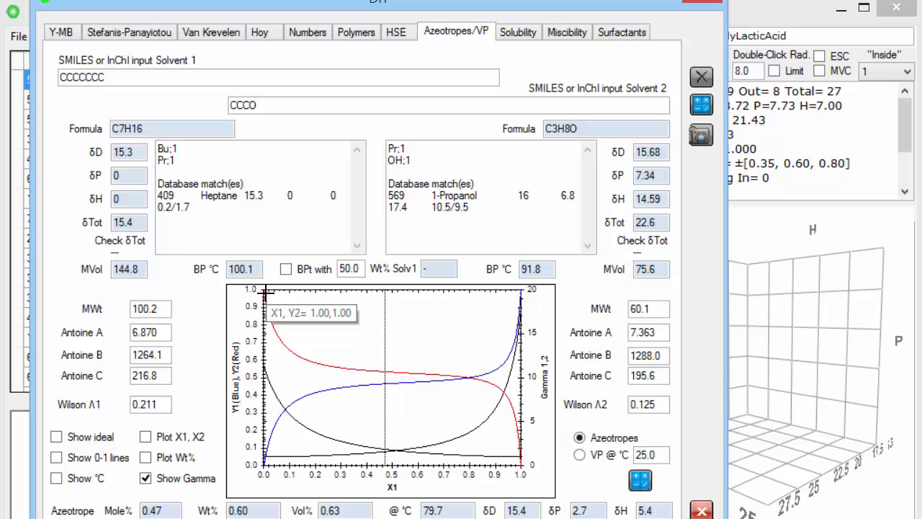
pyautogui.moveTo(526, 349)
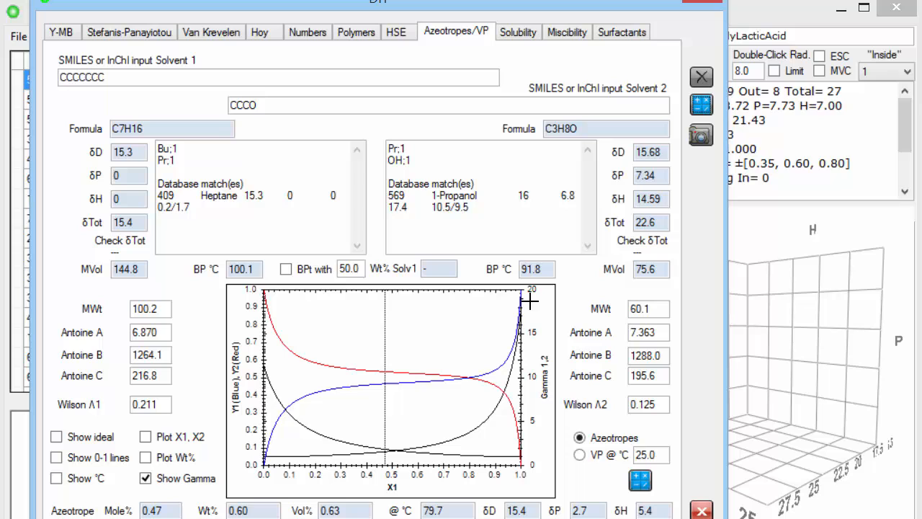
pyautogui.moveTo(265, 374)
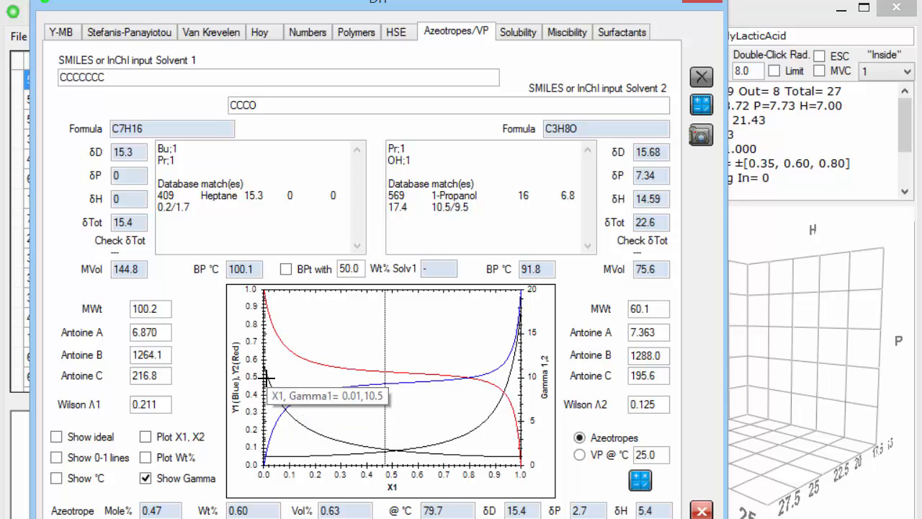
pyautogui.moveTo(515, 407)
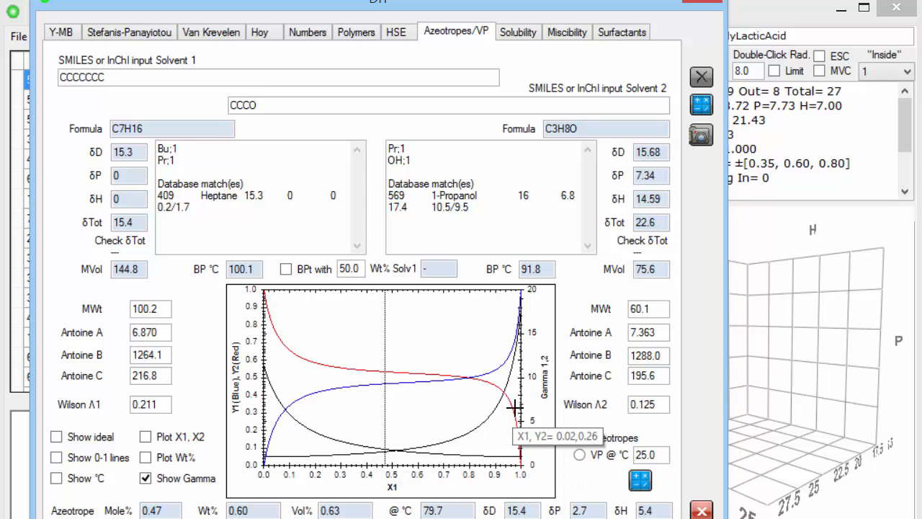
pyautogui.moveTo(488, 413)
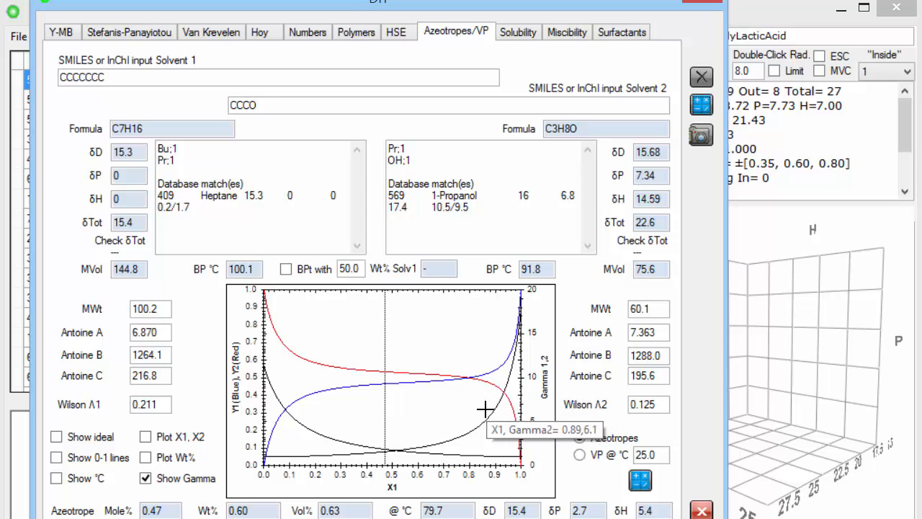
pyautogui.click(579, 437)
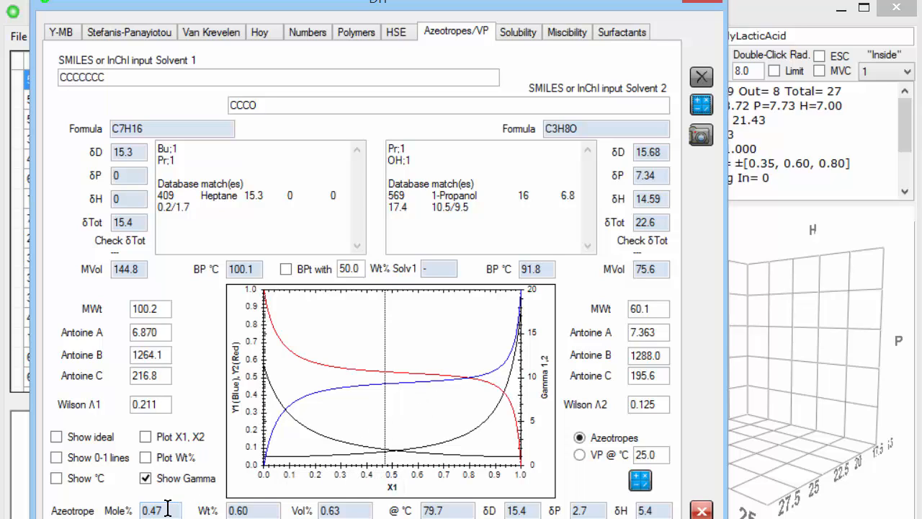
pyautogui.moveTo(245, 485)
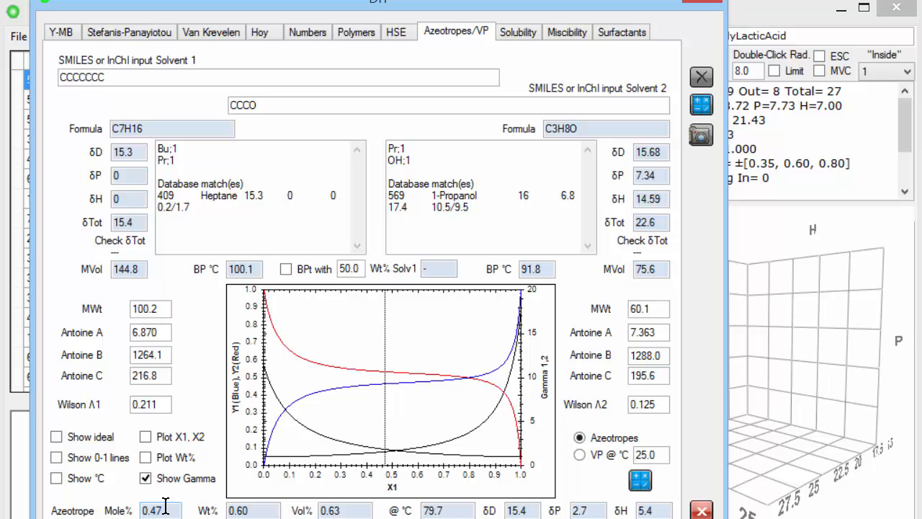
pyautogui.moveTo(385, 419)
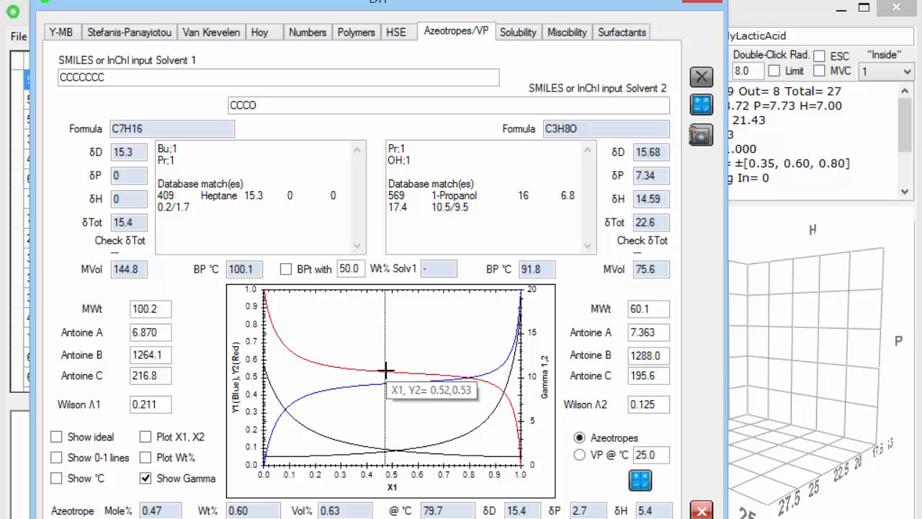
pyautogui.moveTo(394, 418)
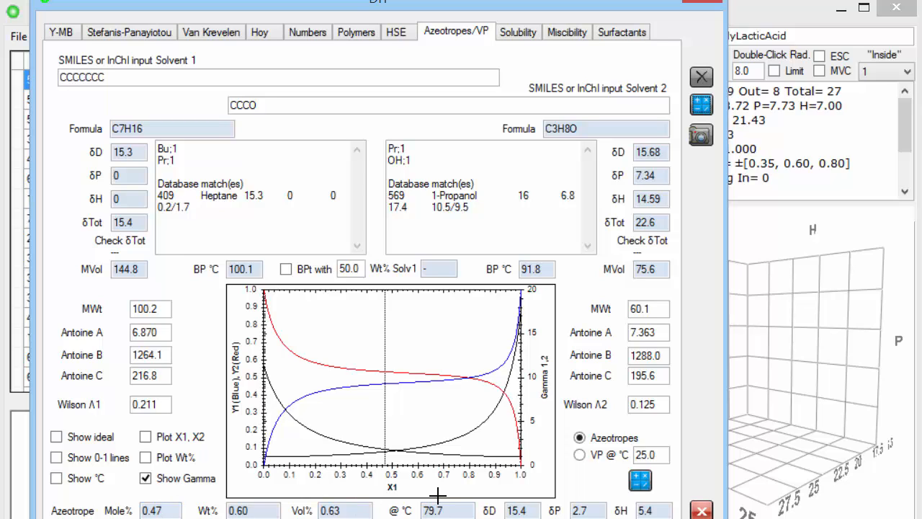
# Step: Select the VP @ °C option, keeping the temperature at 25.0 °C
pyautogui.click(579, 454)
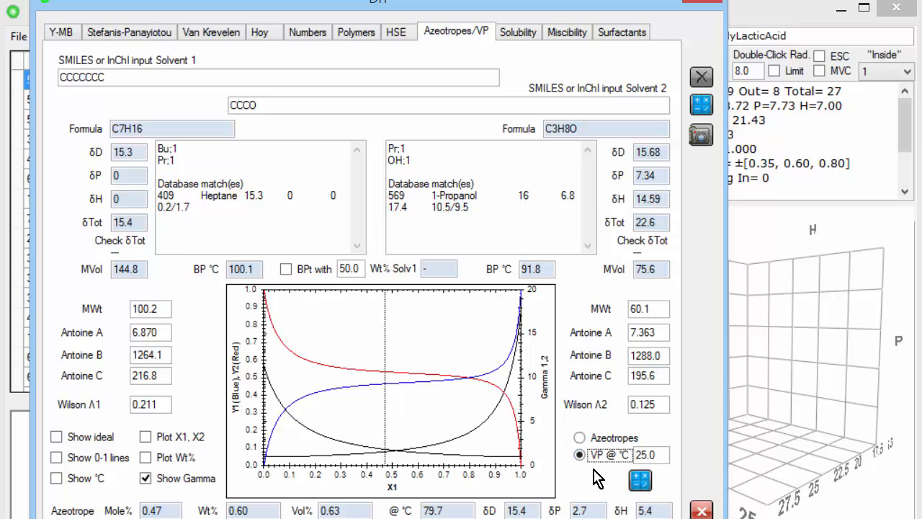
pyautogui.moveTo(653, 473)
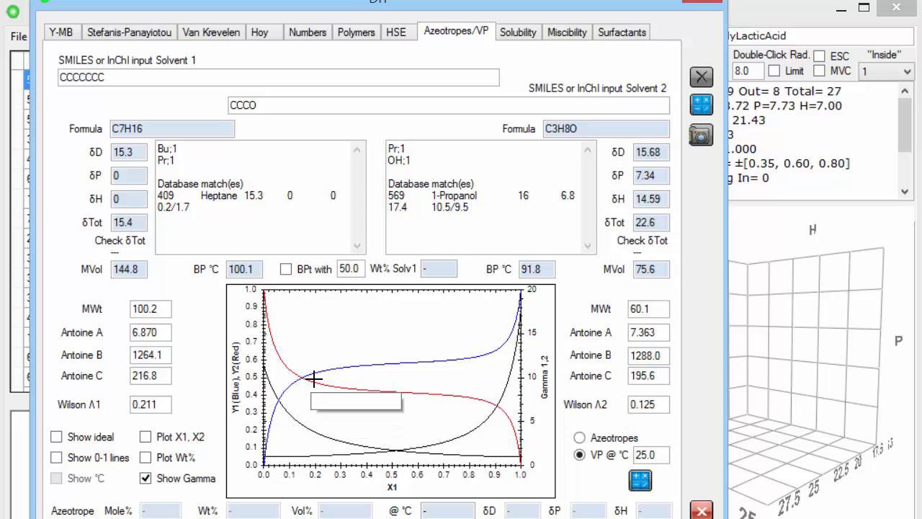
pyautogui.moveTo(328, 371)
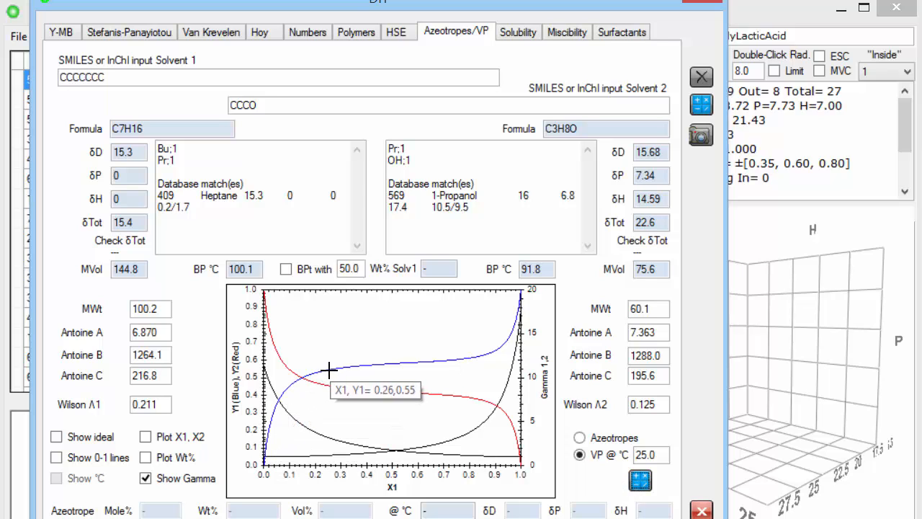
pyautogui.moveTo(425, 398)
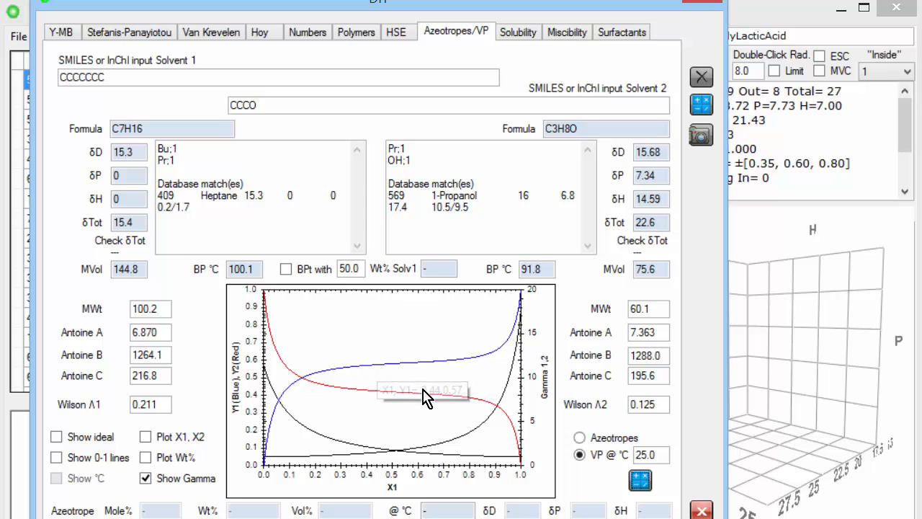
pyautogui.moveTo(475, 395)
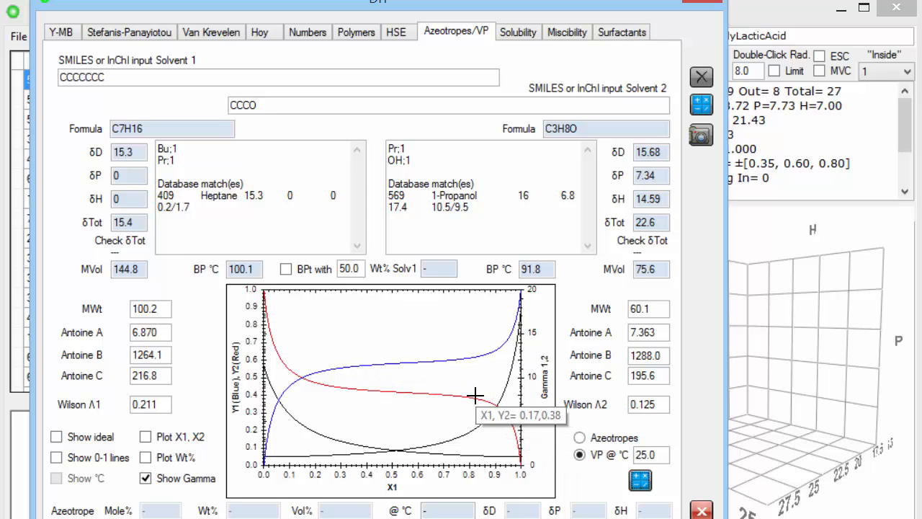
pyautogui.moveTo(582, 421)
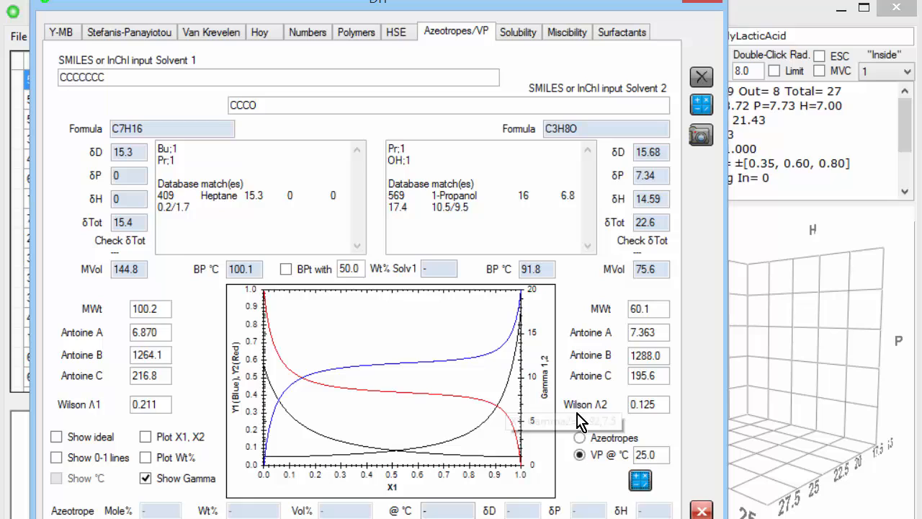
pyautogui.moveTo(670, 440)
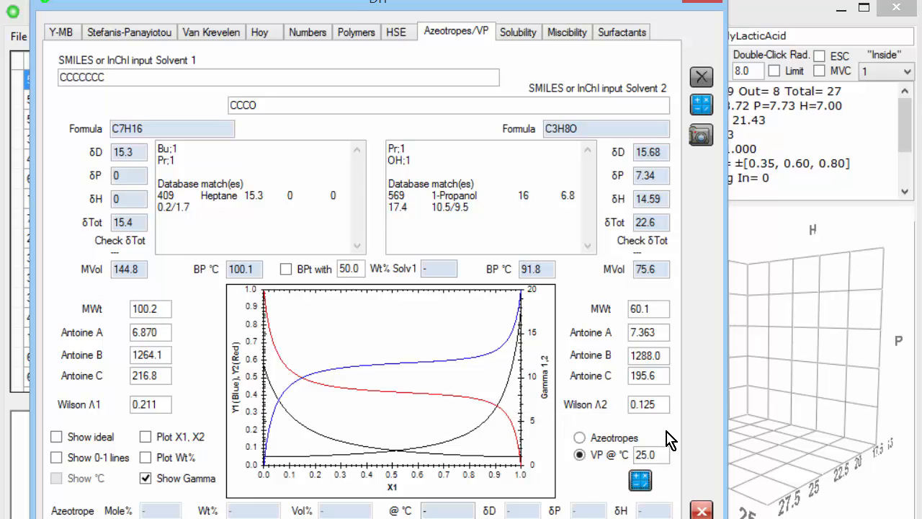